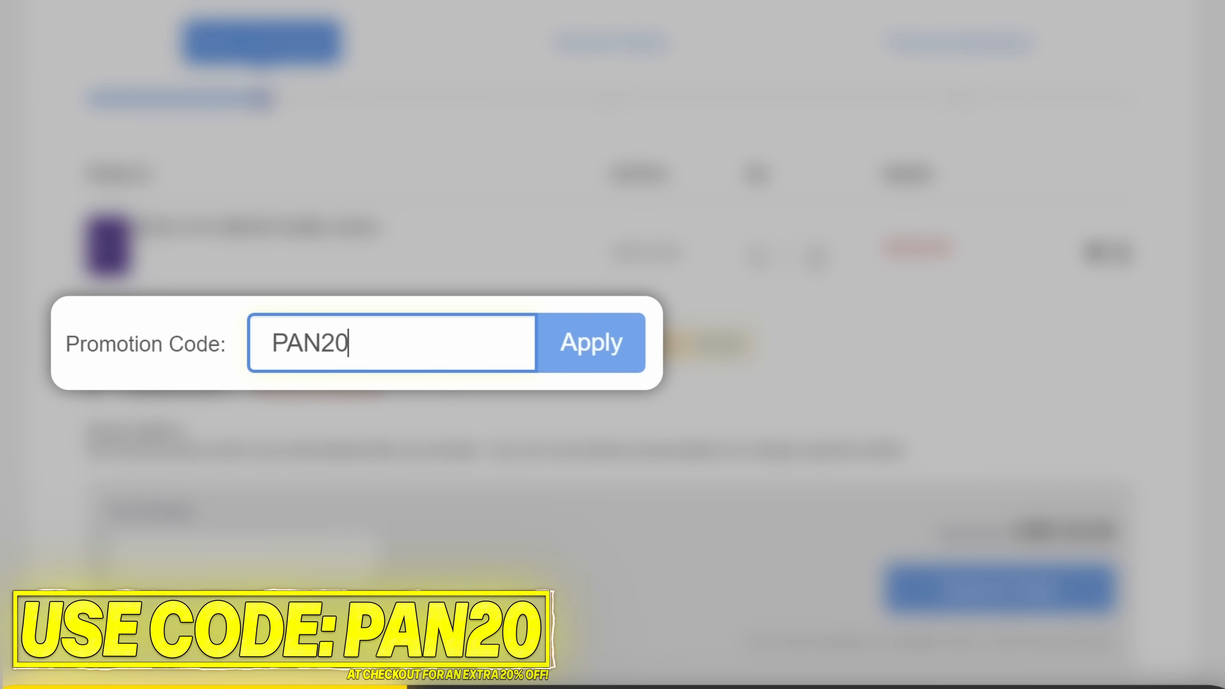
Step: Apply the PAN20 promotion code so the Windows 10 Pro key totals USD 17.19
click(591, 342)
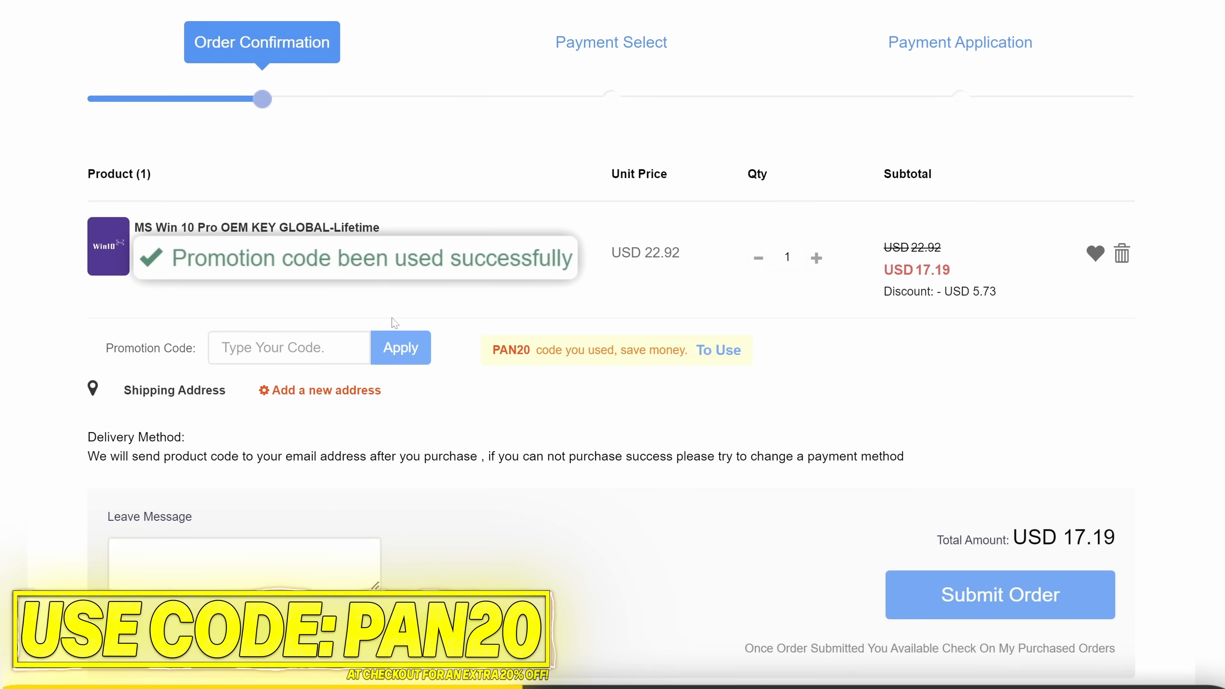
click(999, 595)
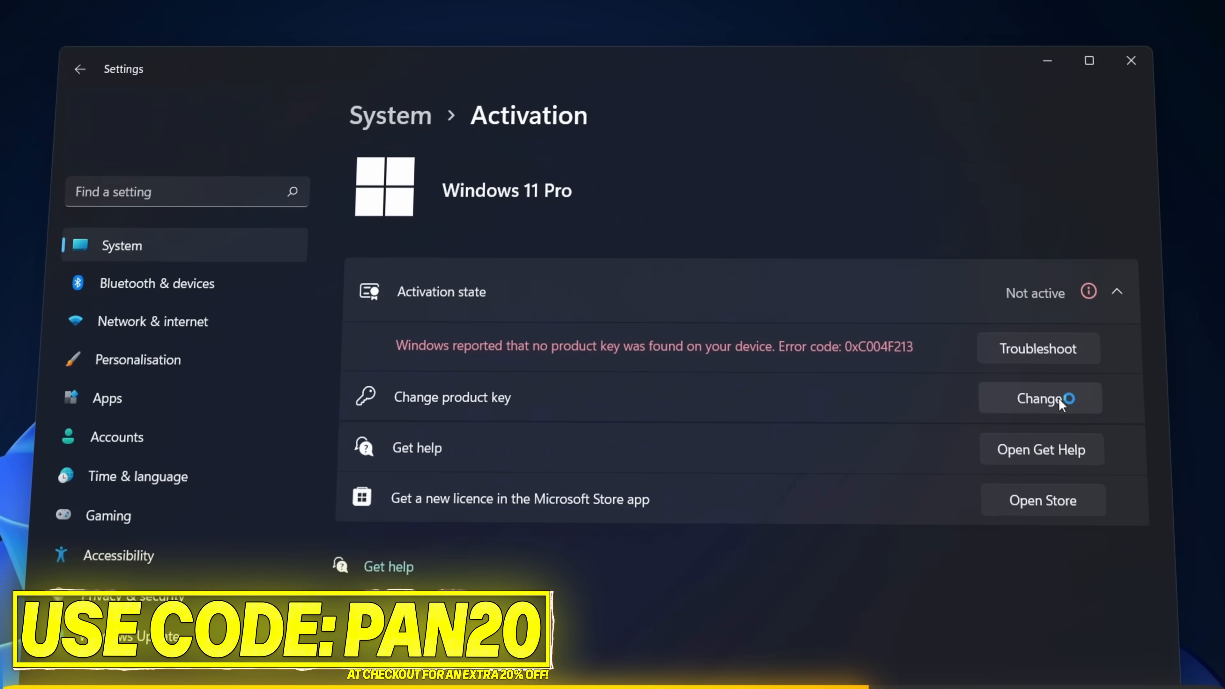
Step: Begin changing the product key from System > Activation for the unactivated Windows 11 Pro
click(1039, 398)
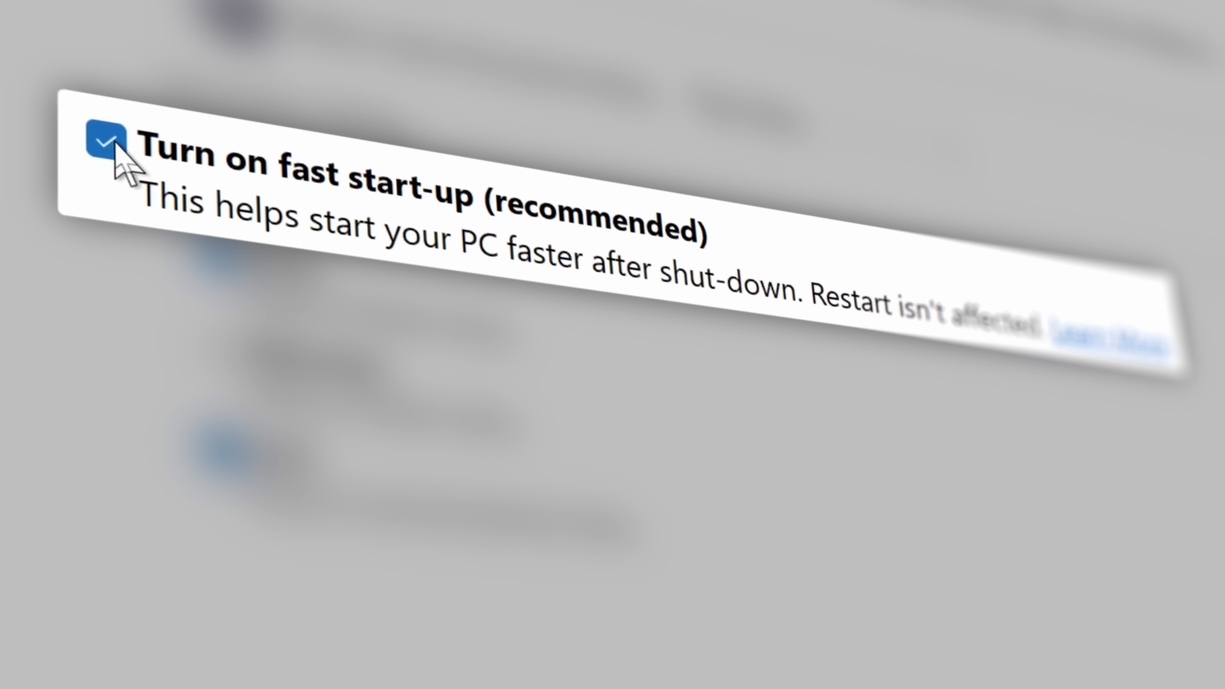
Step: Review the power options and the Start menu's shutdown and restart choices
click(104, 140)
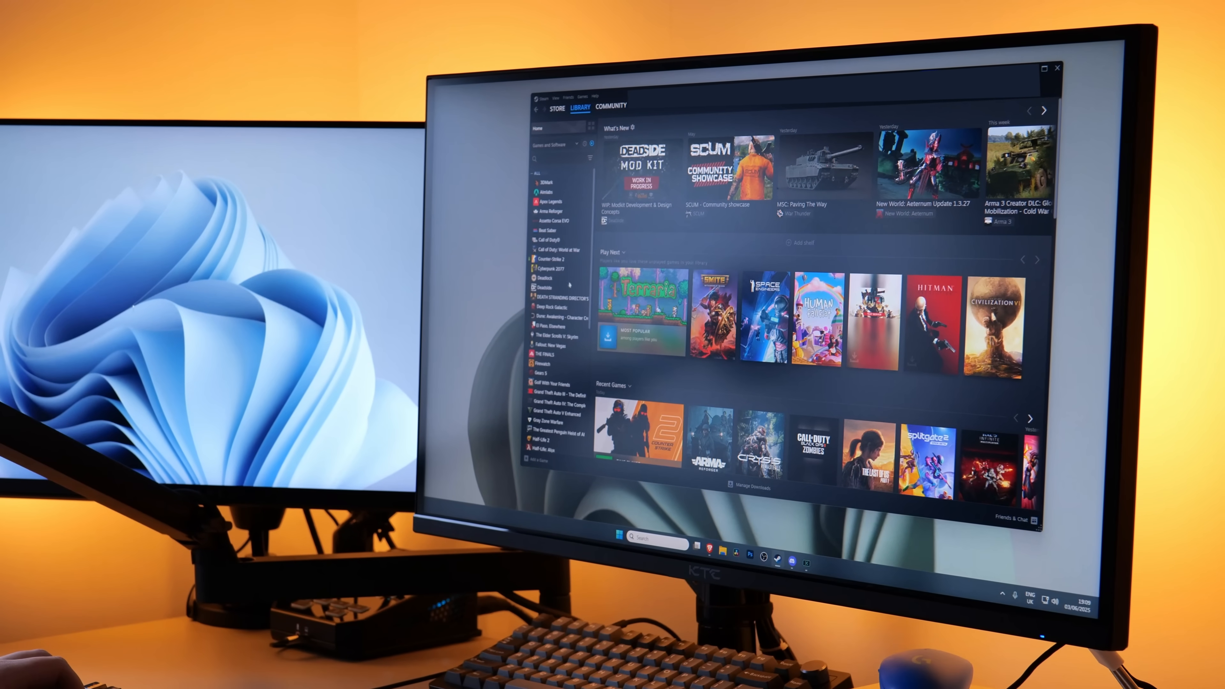
scroll(down, 3)
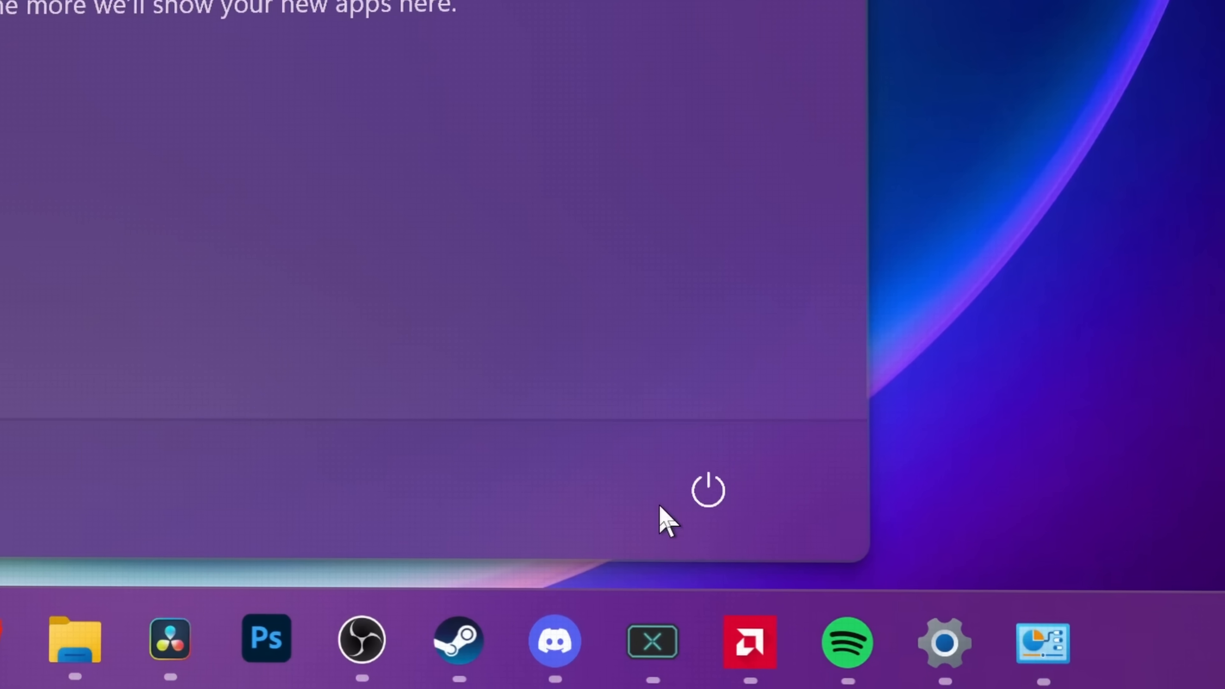
click(706, 488)
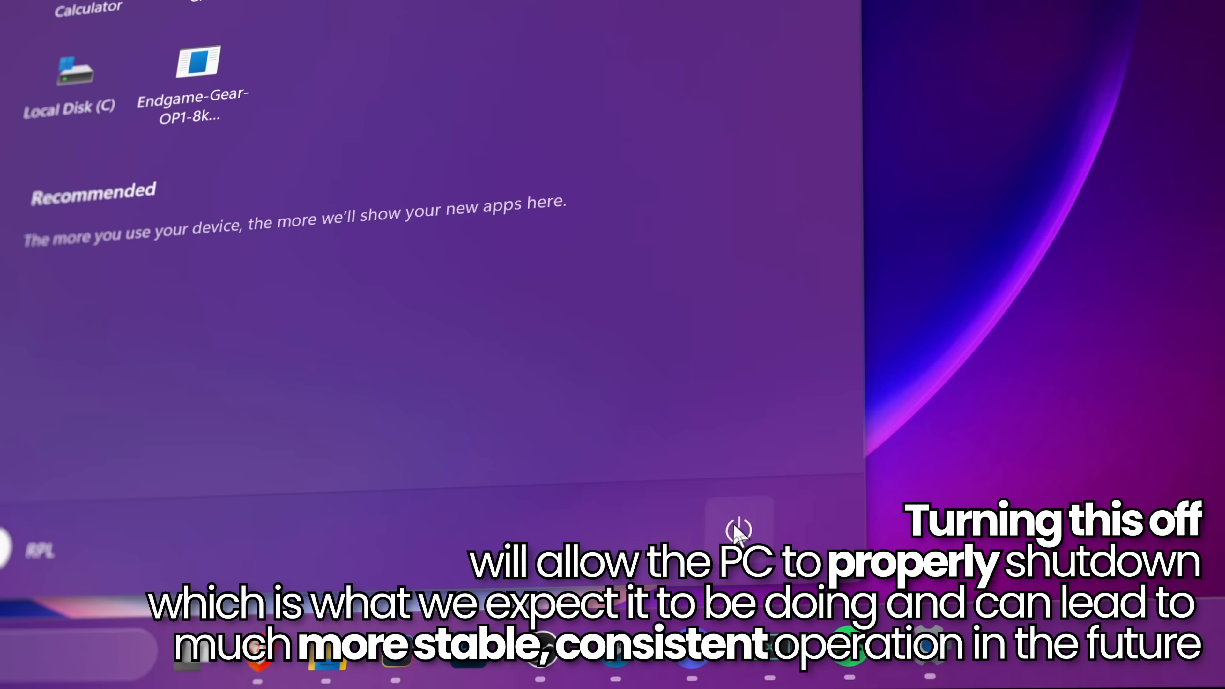
click(736, 525)
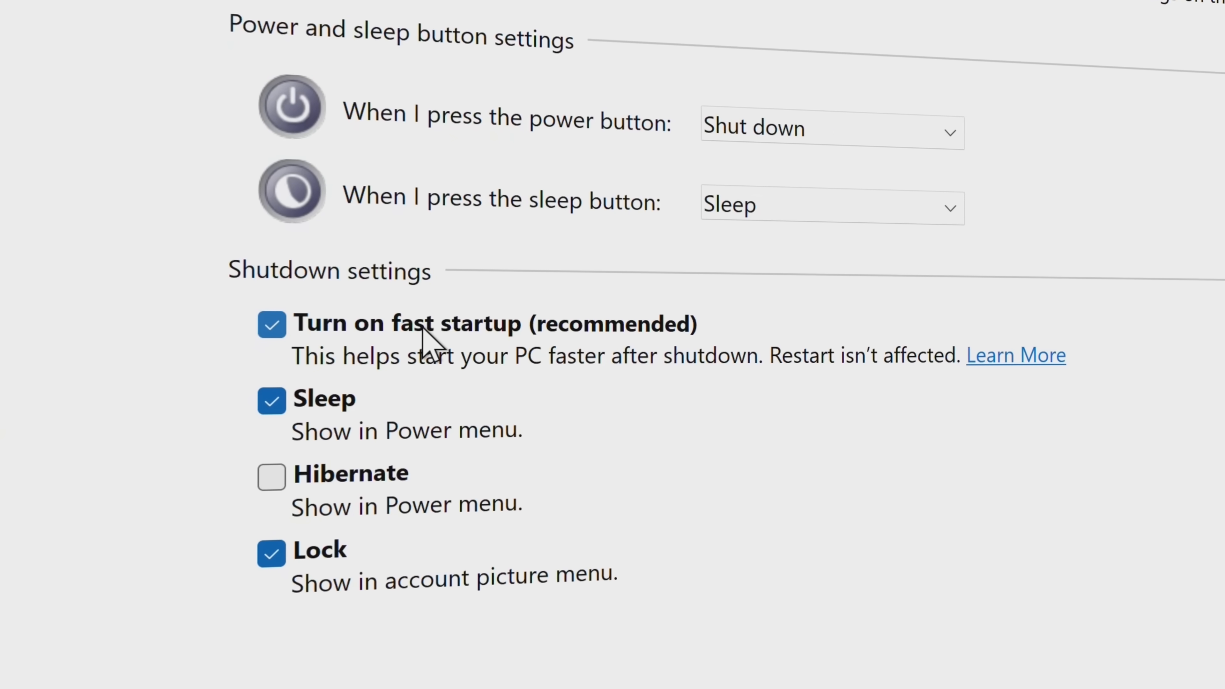
Step: Bring up the taskbar's shortcut menu offering Task Manager on the desktop
scroll(down, 3)
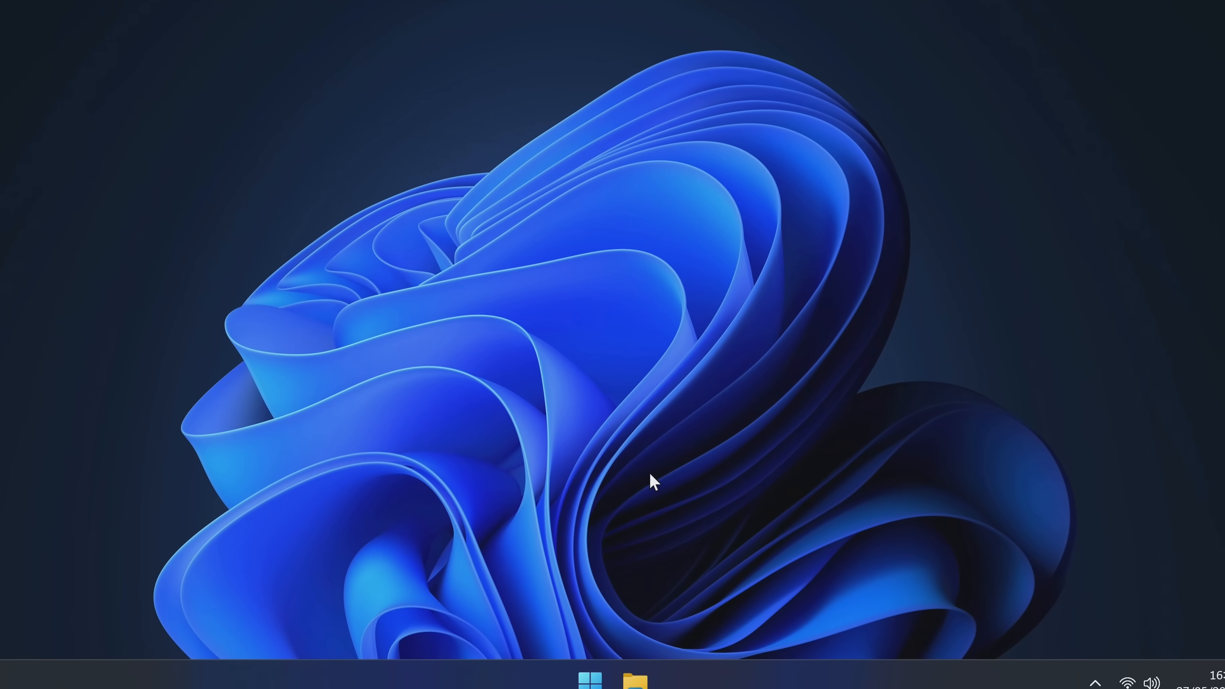
right_click(652, 483)
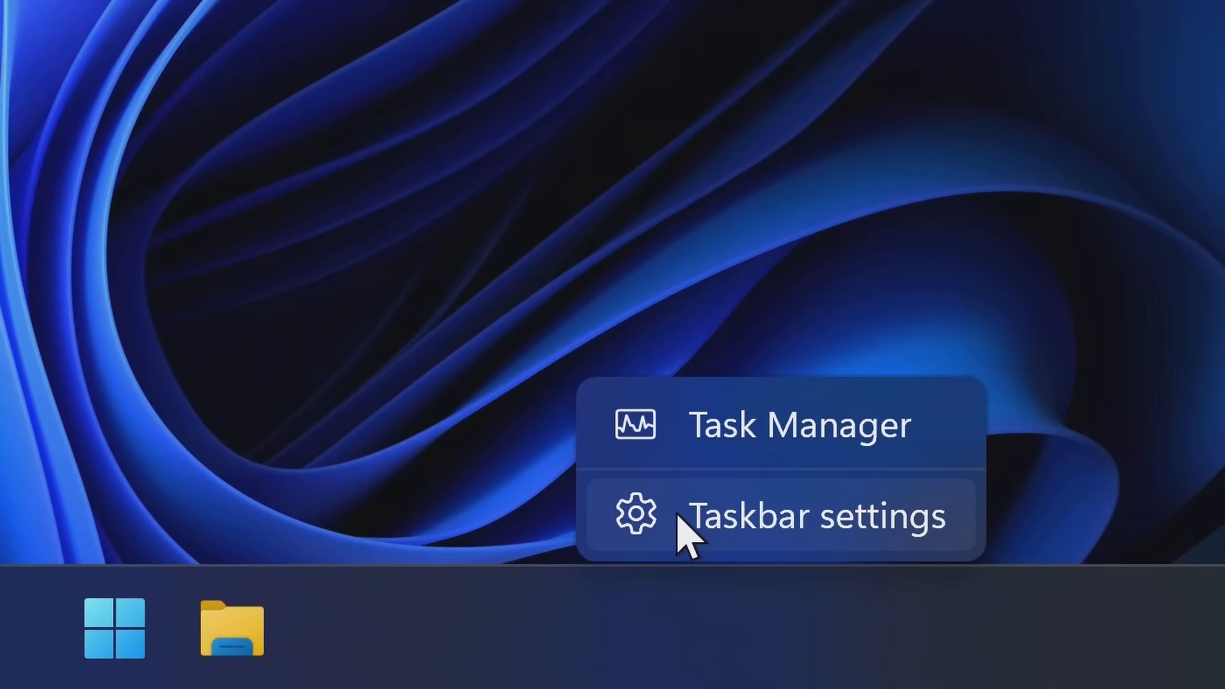
Step: Launch Task Manager and view the Performance page with CPU details and system up time
click(798, 425)
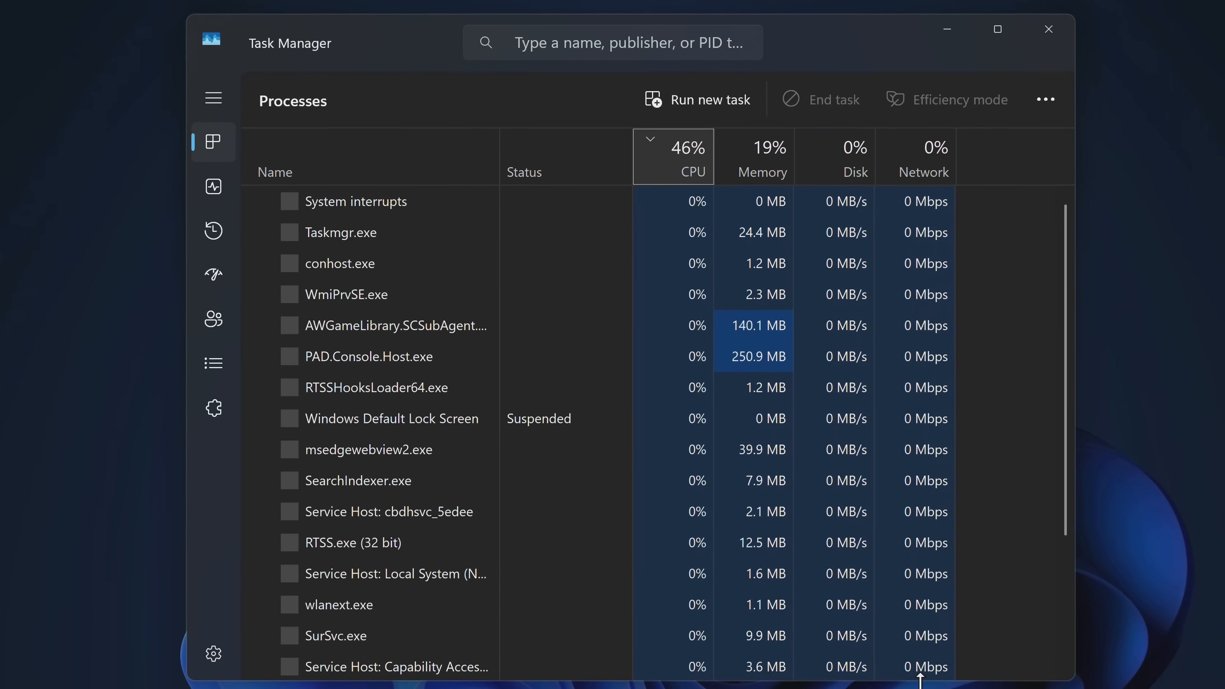
click(213, 186)
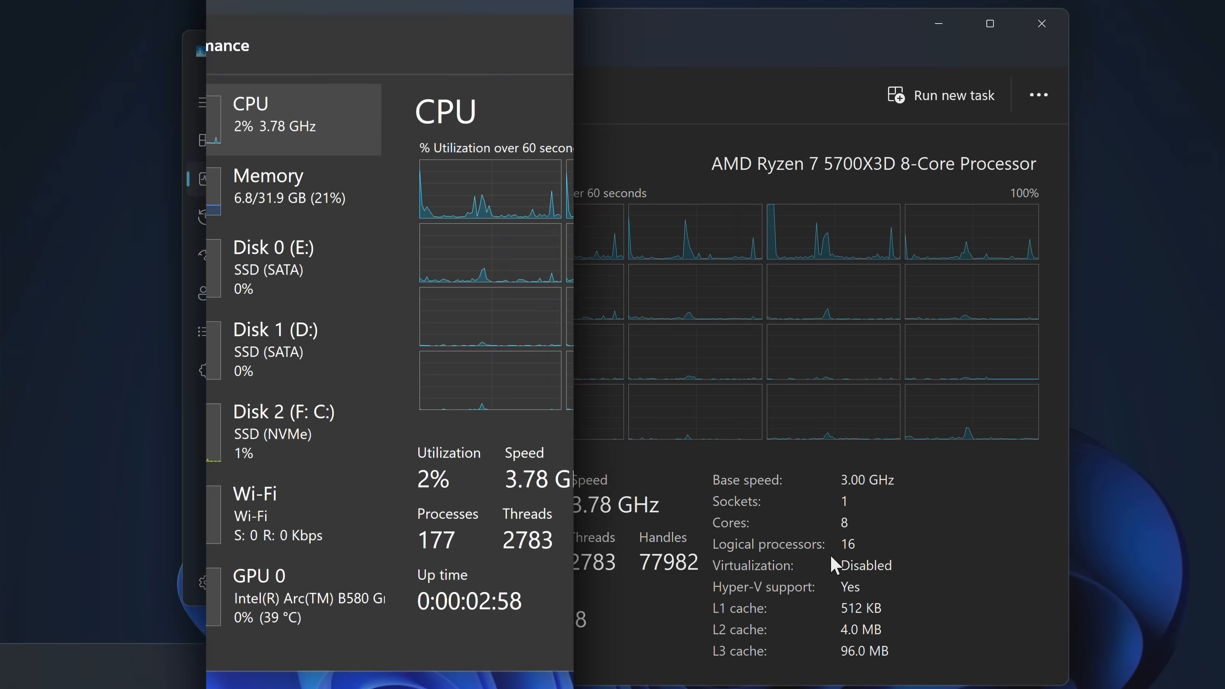
Step: Search Start for 'power plan' and reach Power Options' 'Choose what the power buttons do' page
click(589, 665)
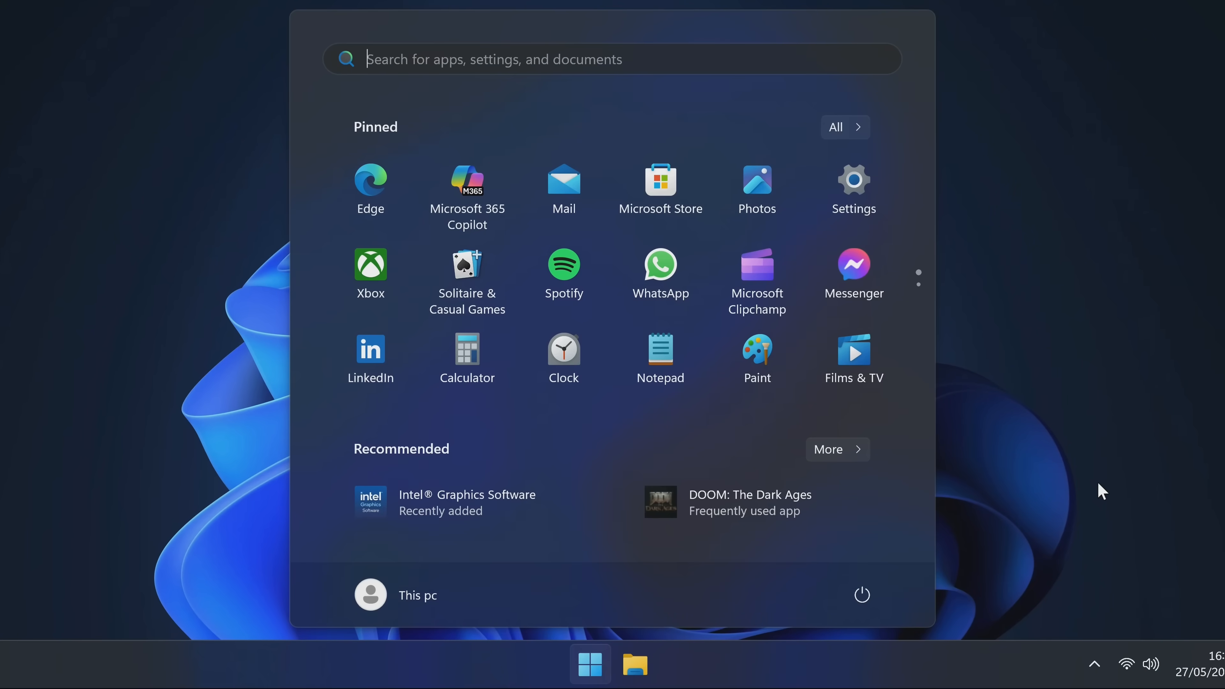
text(power plan)
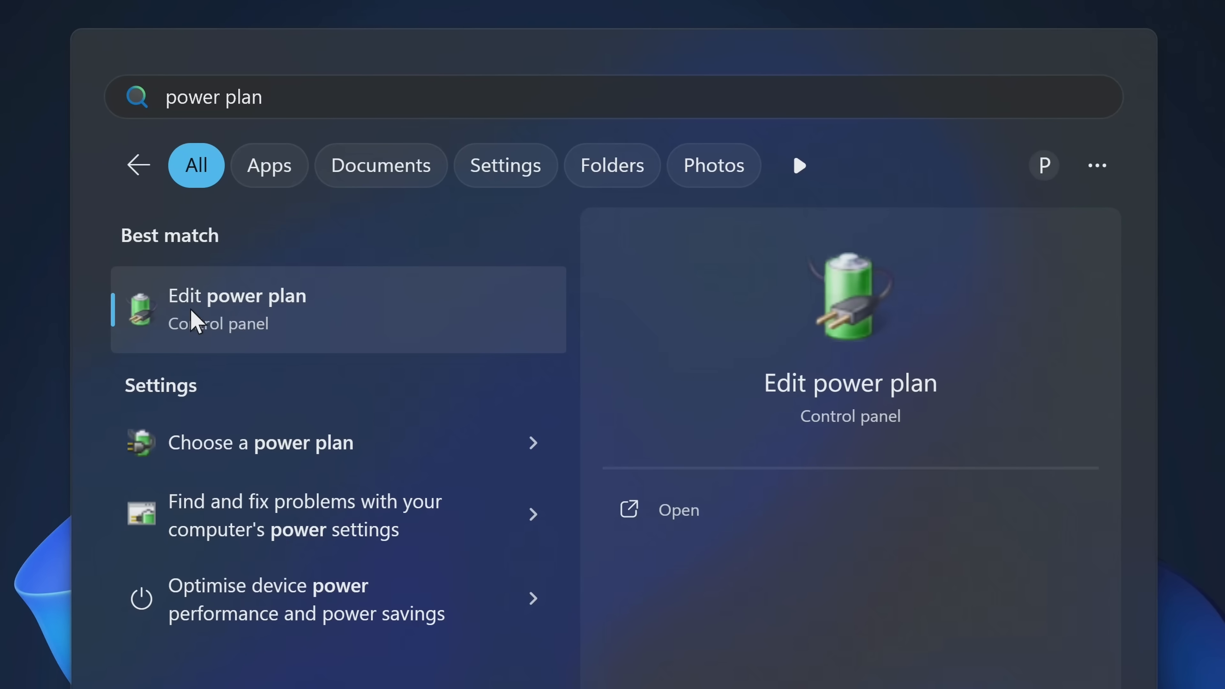
mouse_move(324, 308)
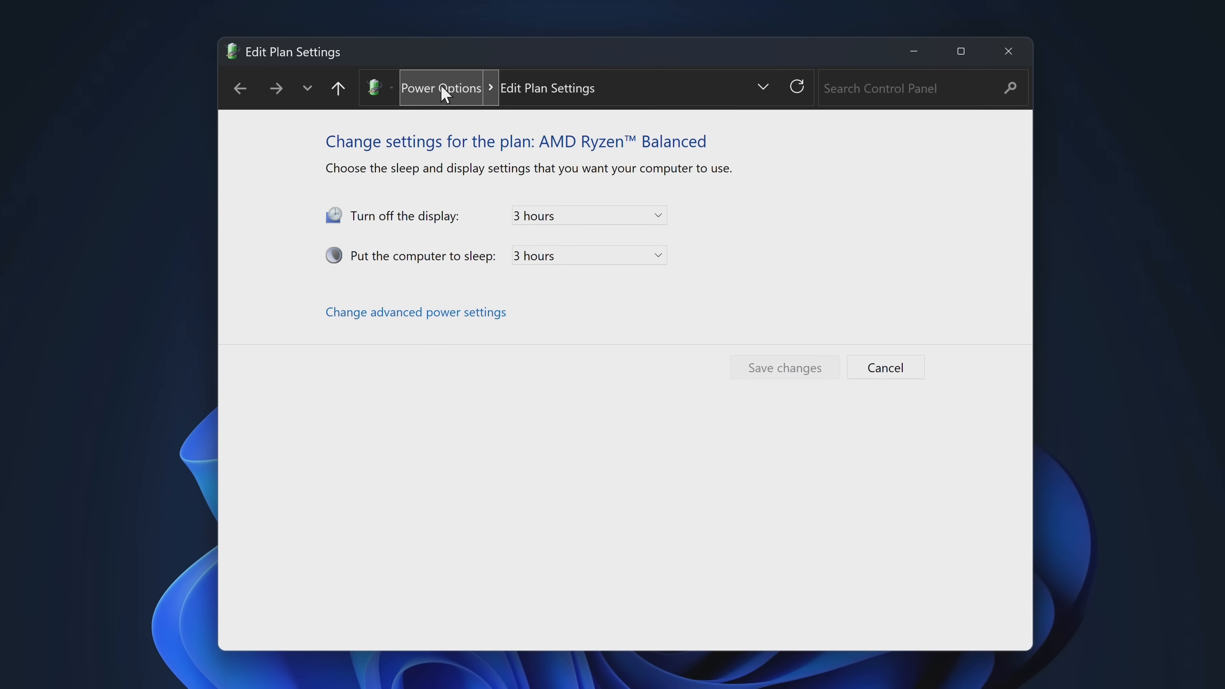
click(440, 87)
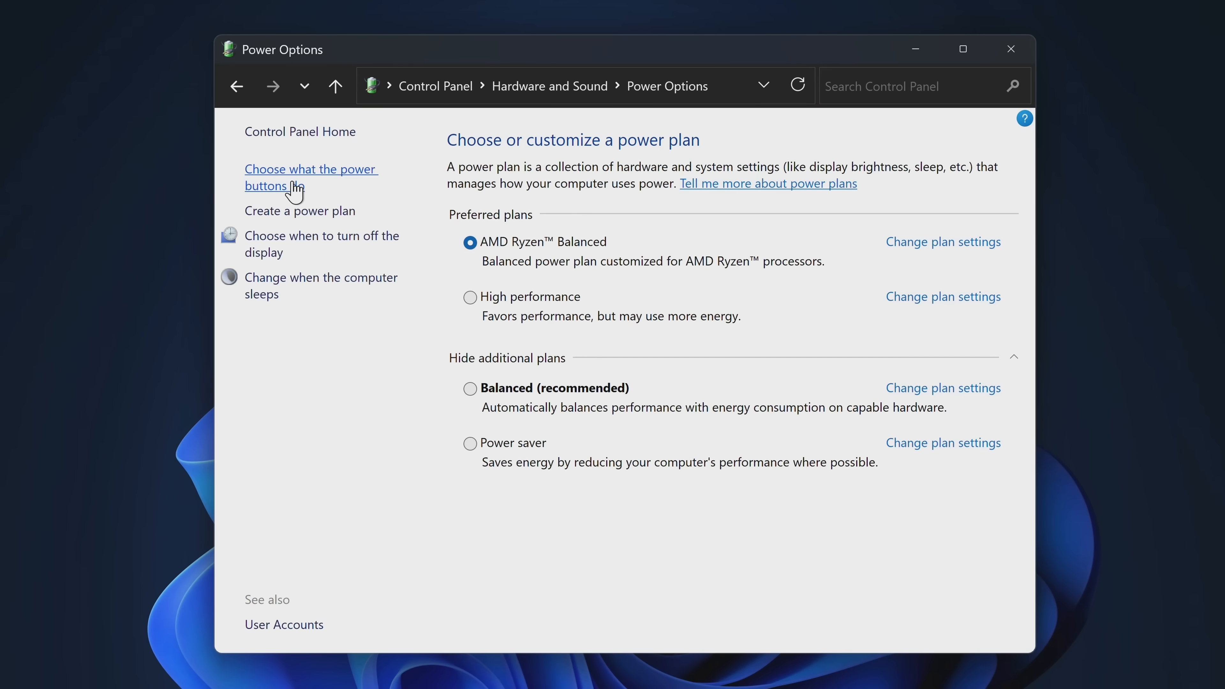
click(310, 178)
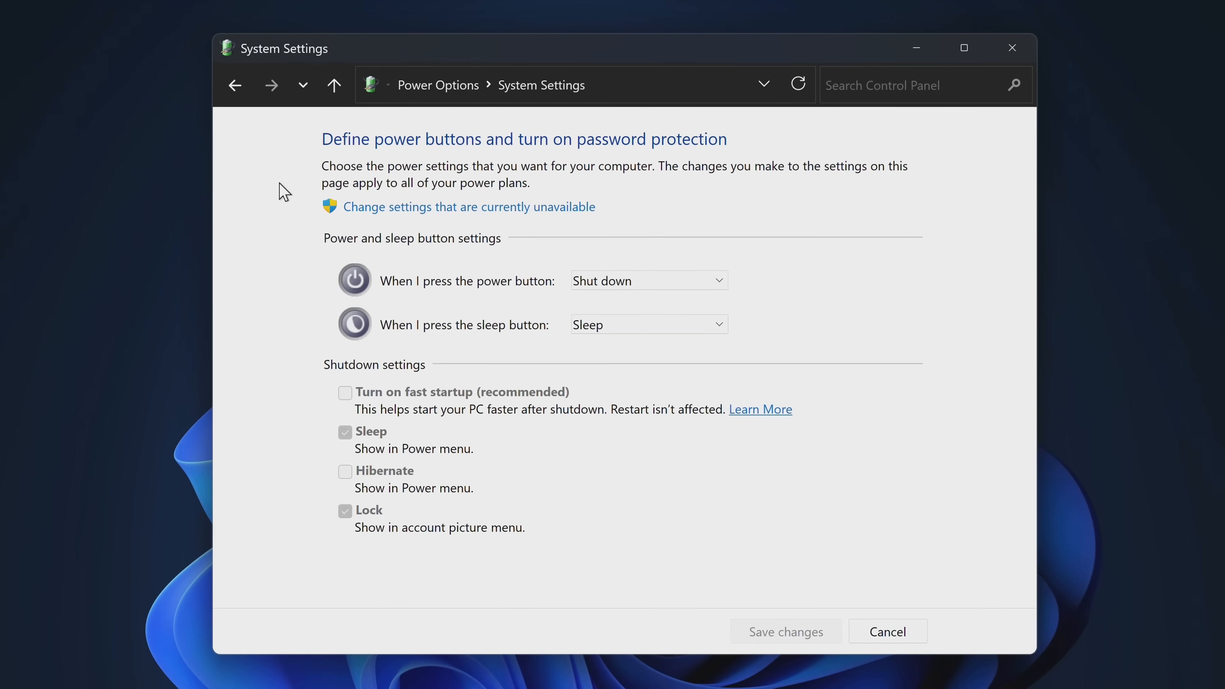
Step: Unlock the unavailable shutdown settings and uncheck 'Turn on fast startup'
click(345, 392)
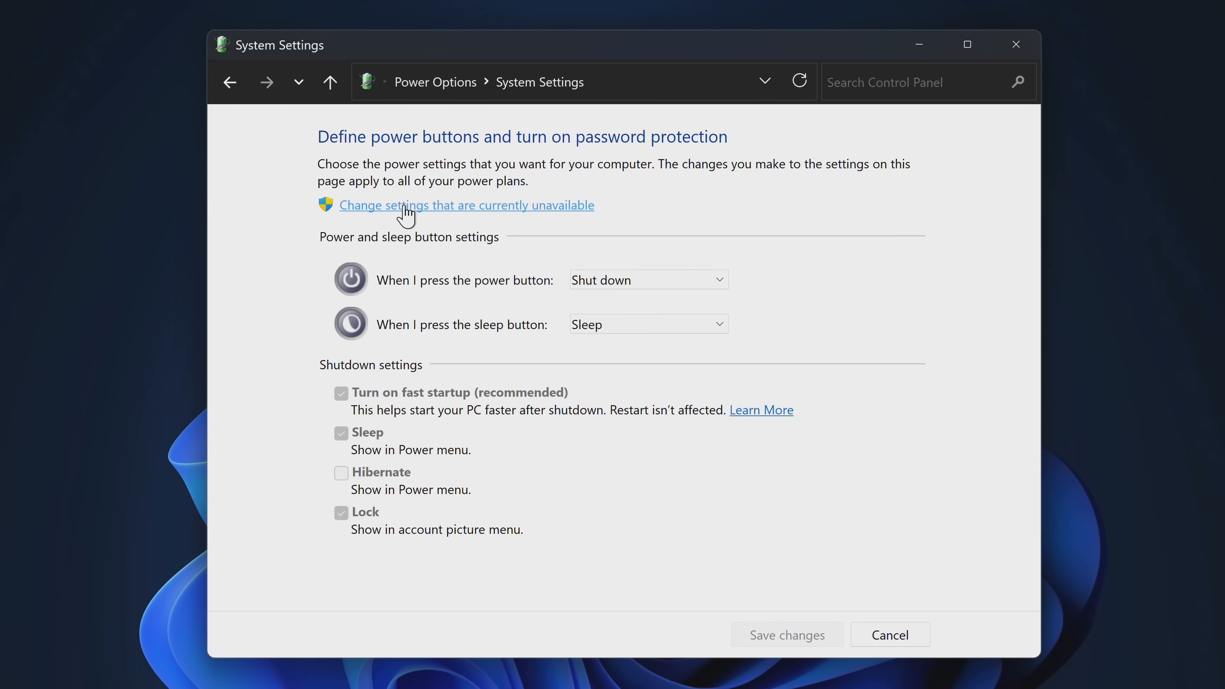
click(466, 205)
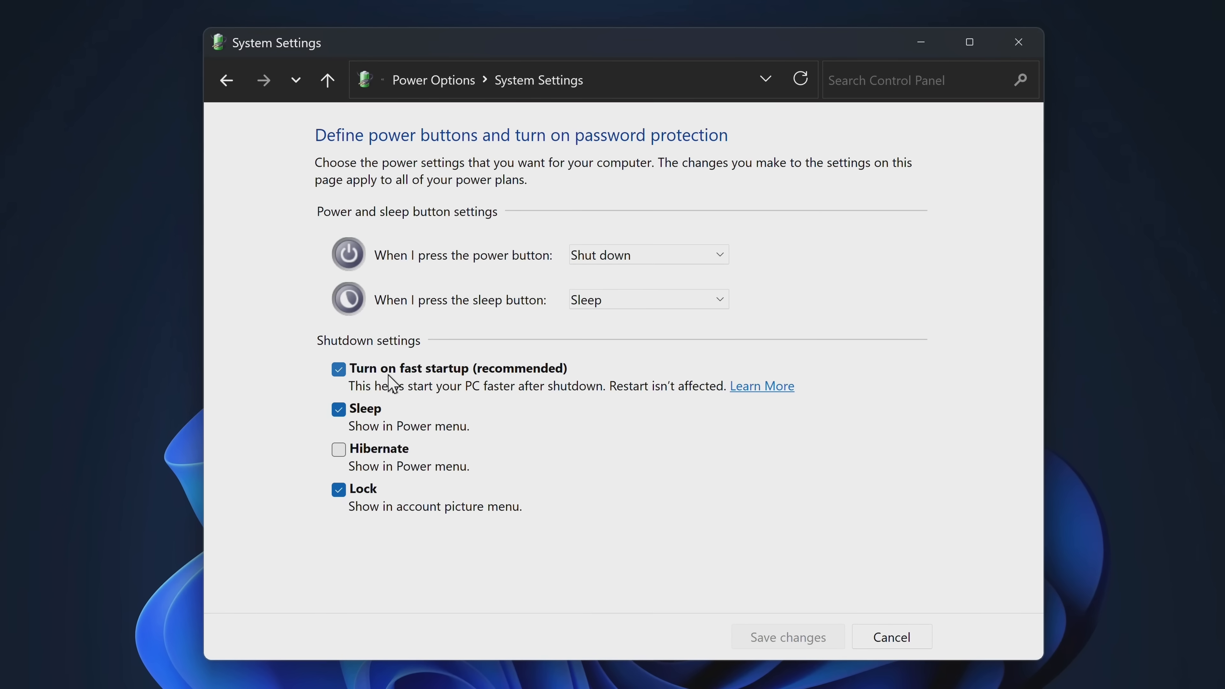
mouse_move(473, 386)
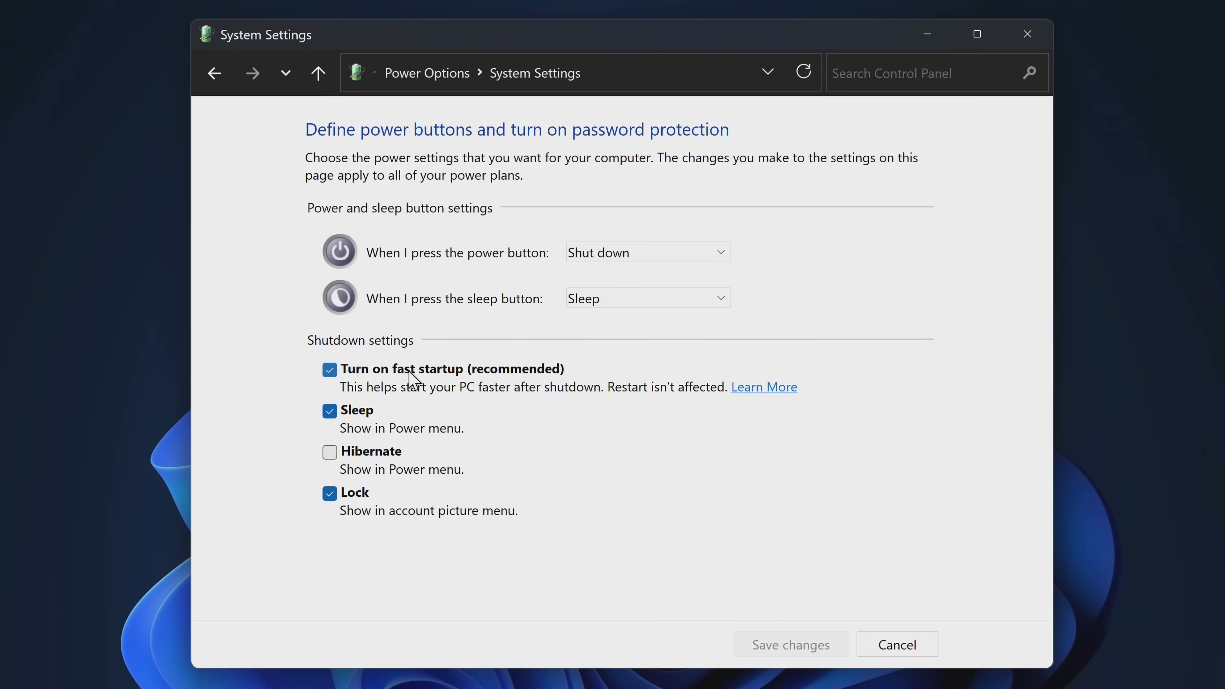
click(329, 369)
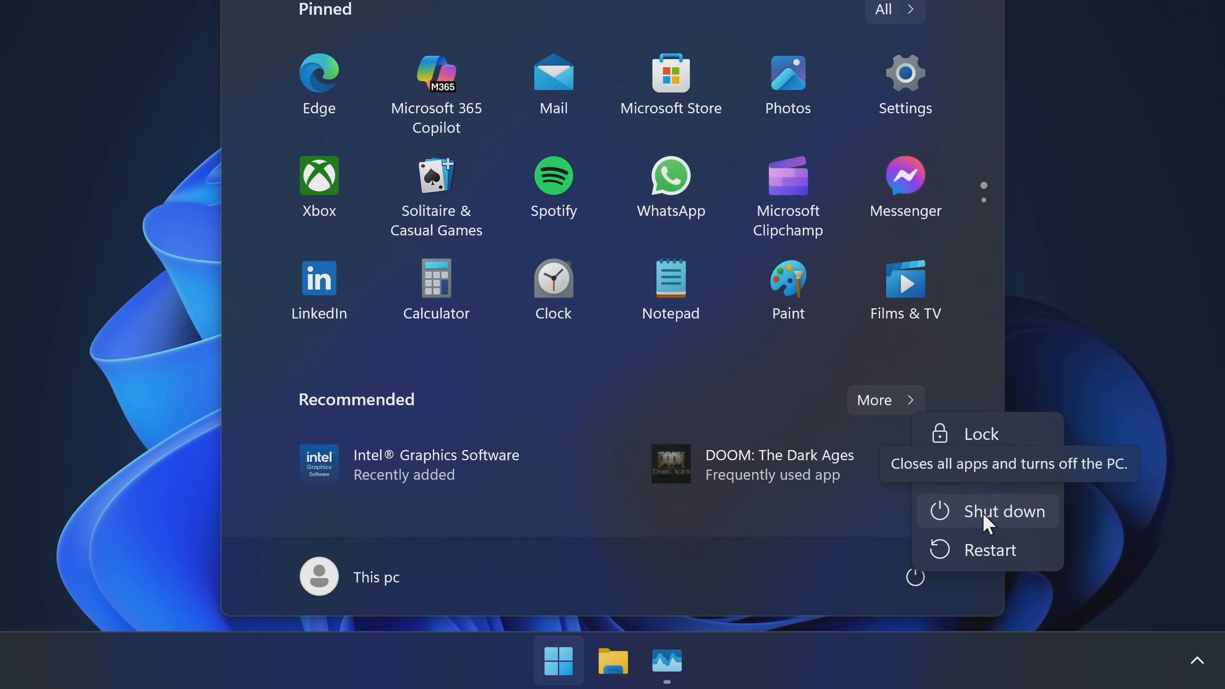
Step: Shut the PC down completely from the Start menu's power options
click(1006, 511)
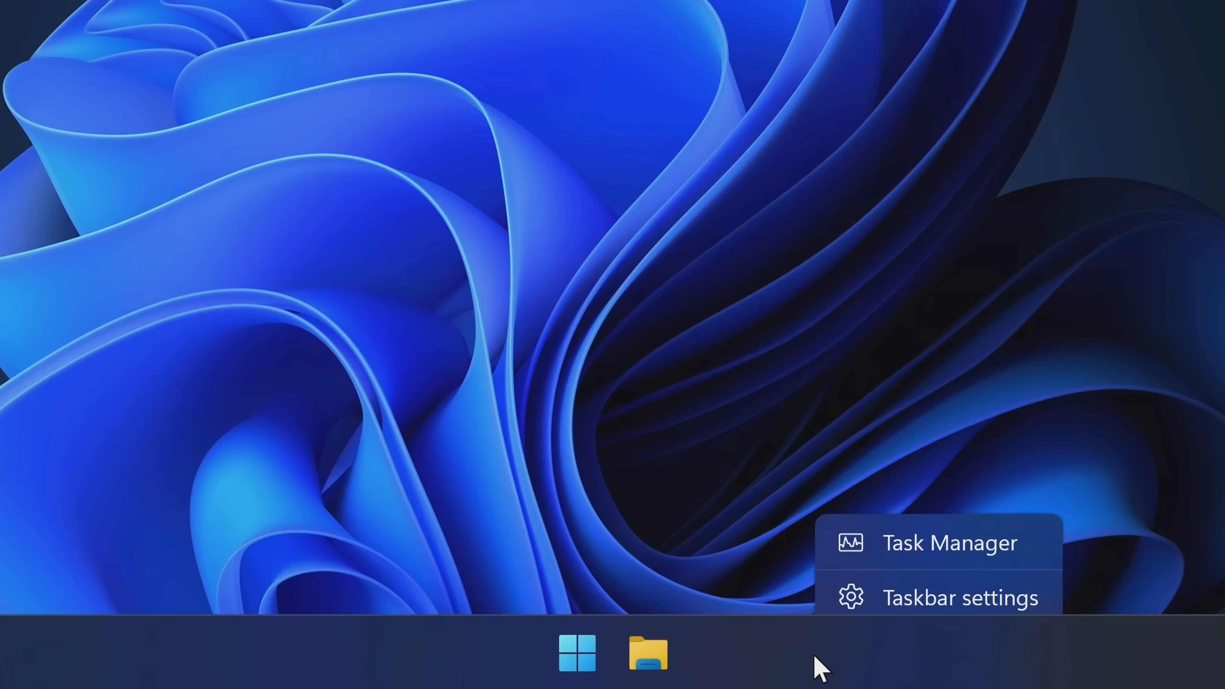
Step: Launch Task Manager and confirm the CPU up time has reset to about 0:00:01:09
click(949, 542)
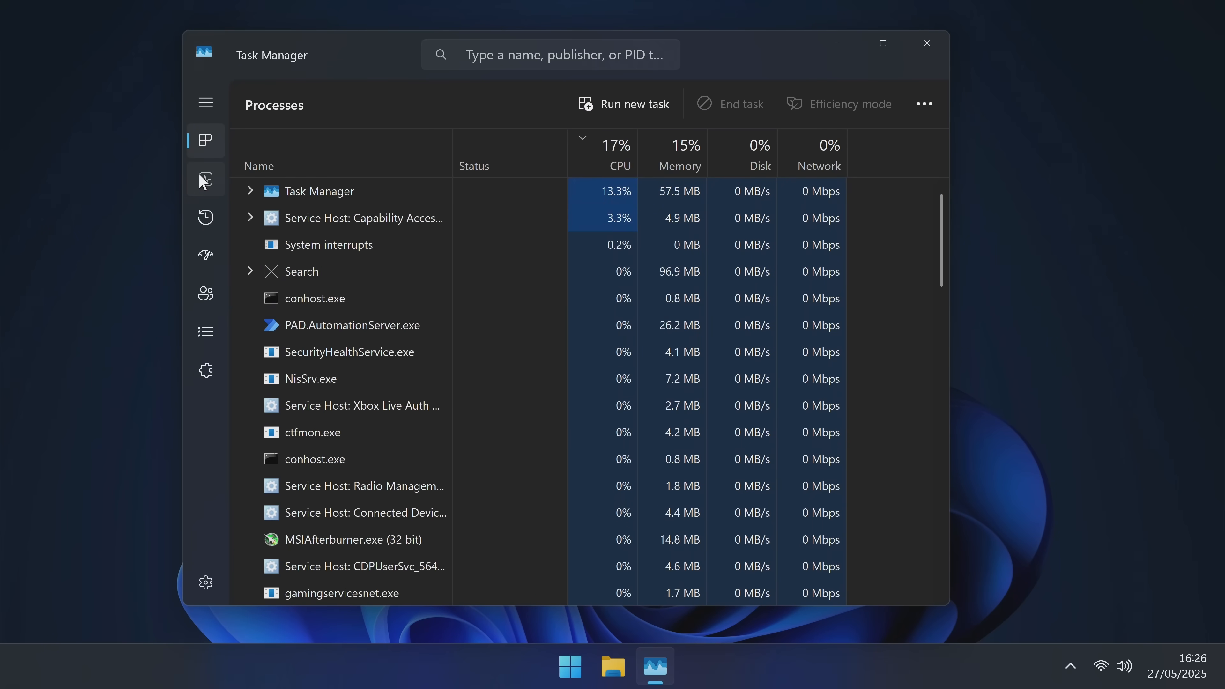
click(220, 186)
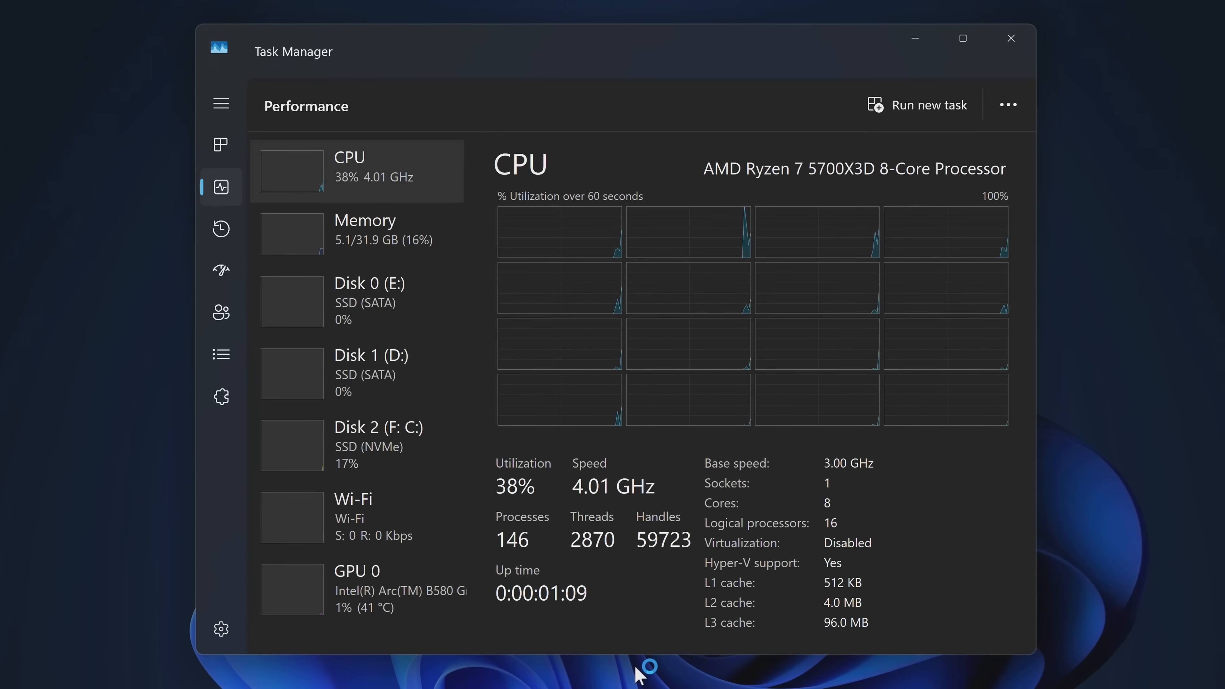